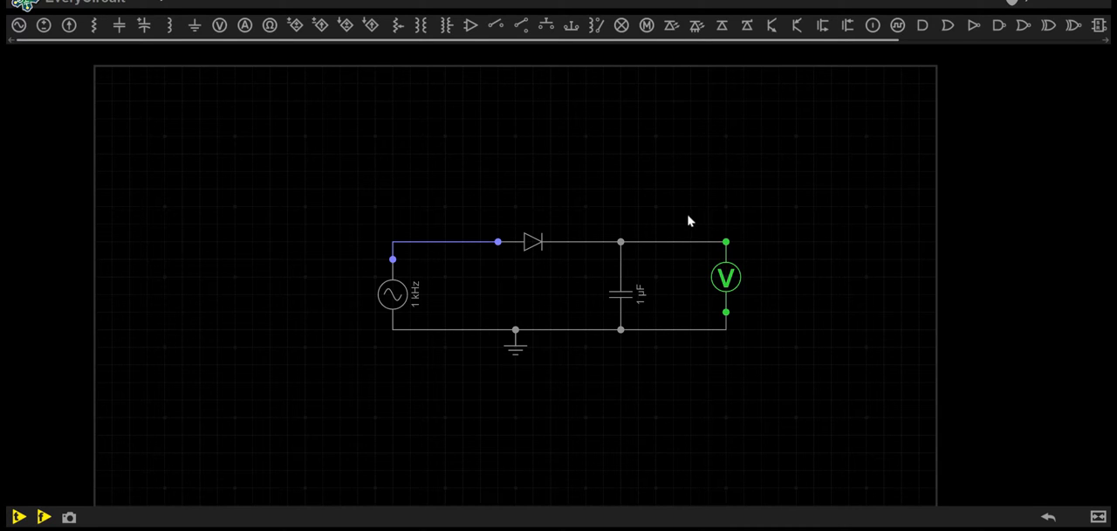
mouse_move(672, 227)
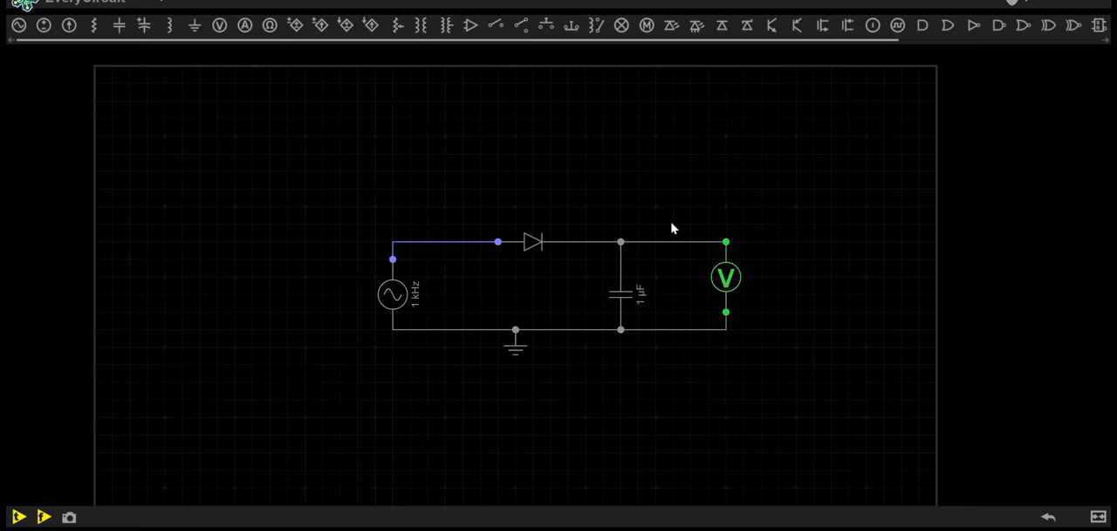
mouse_move(801, 206)
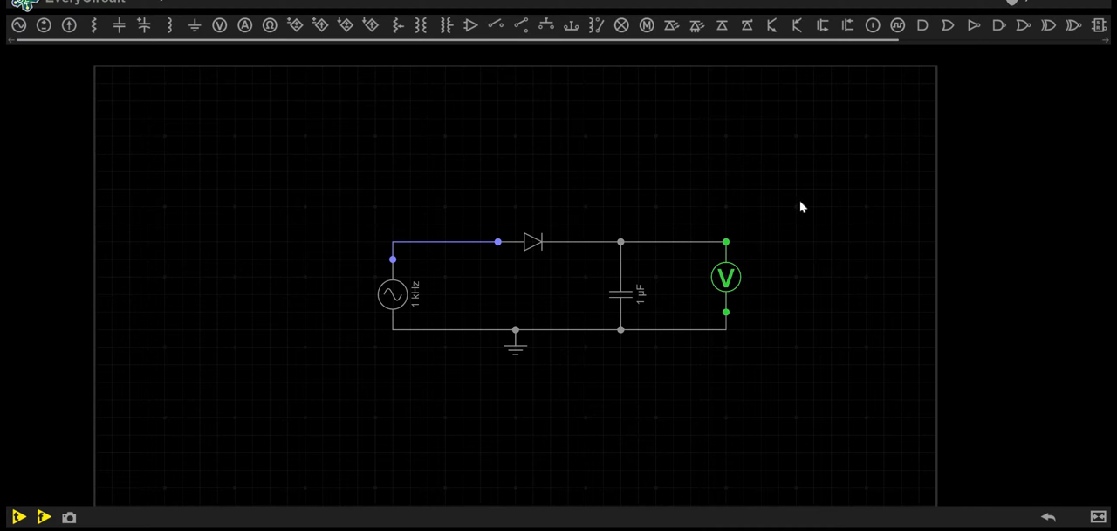
mouse_move(780, 379)
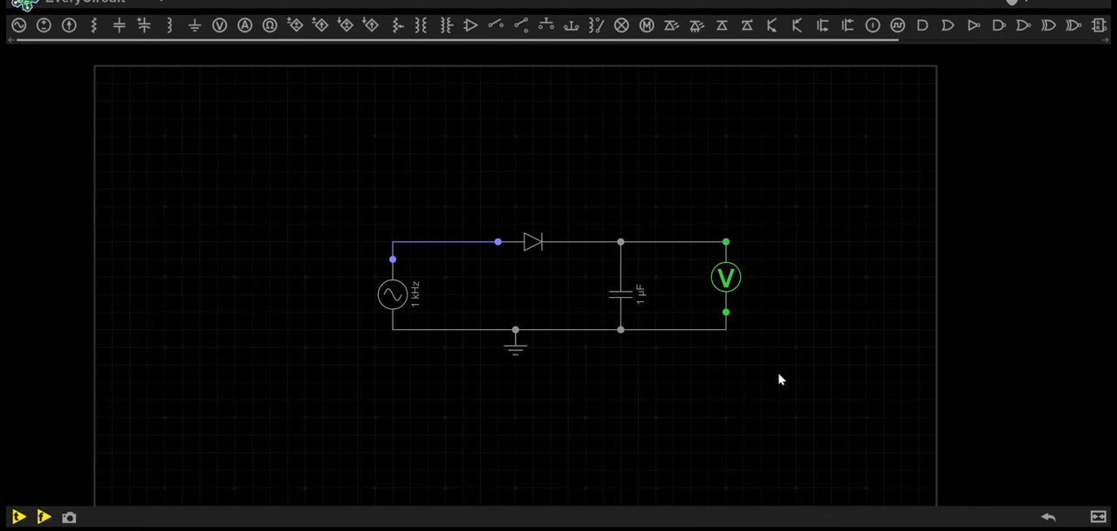
mouse_move(778, 321)
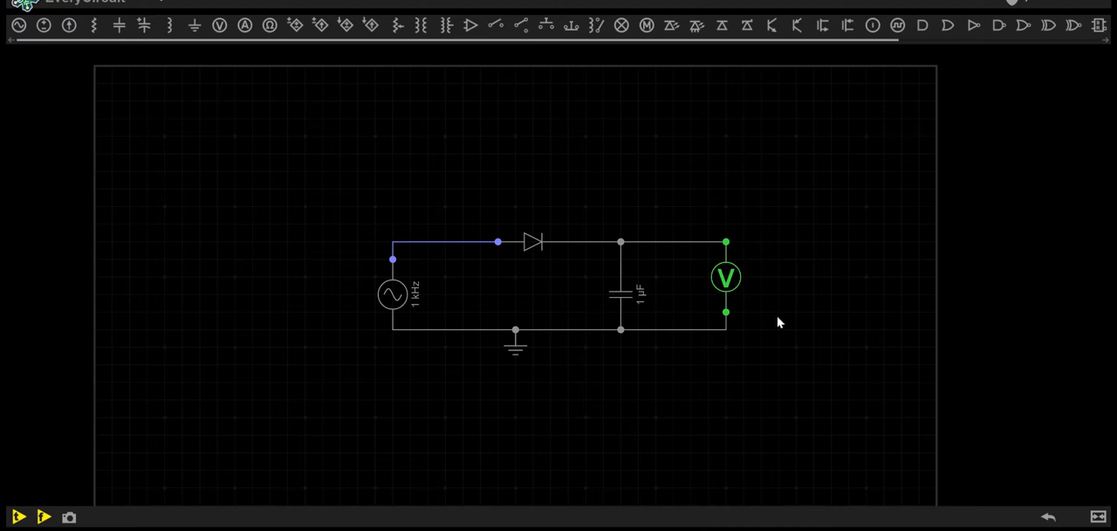
mouse_move(827, 215)
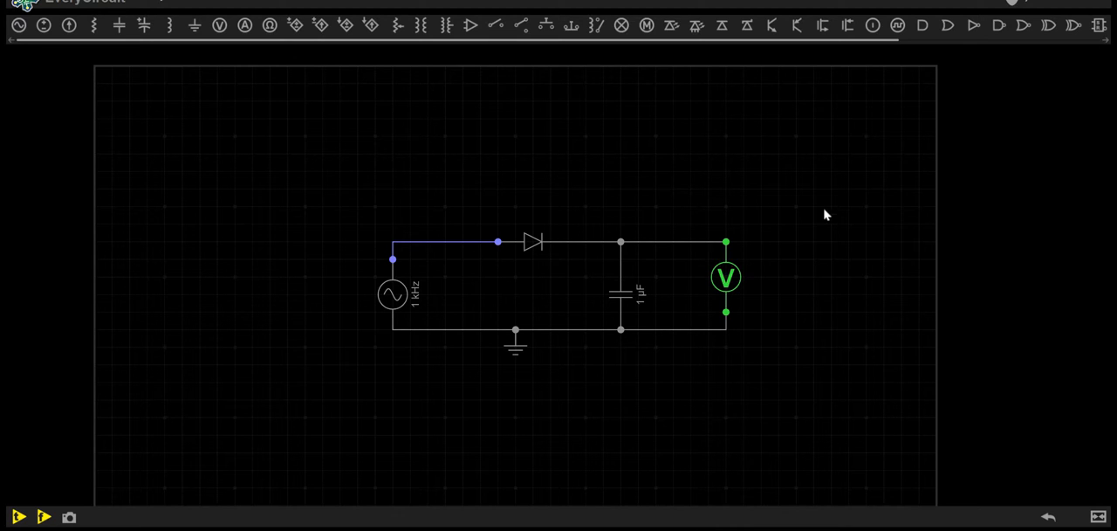
mouse_move(698, 225)
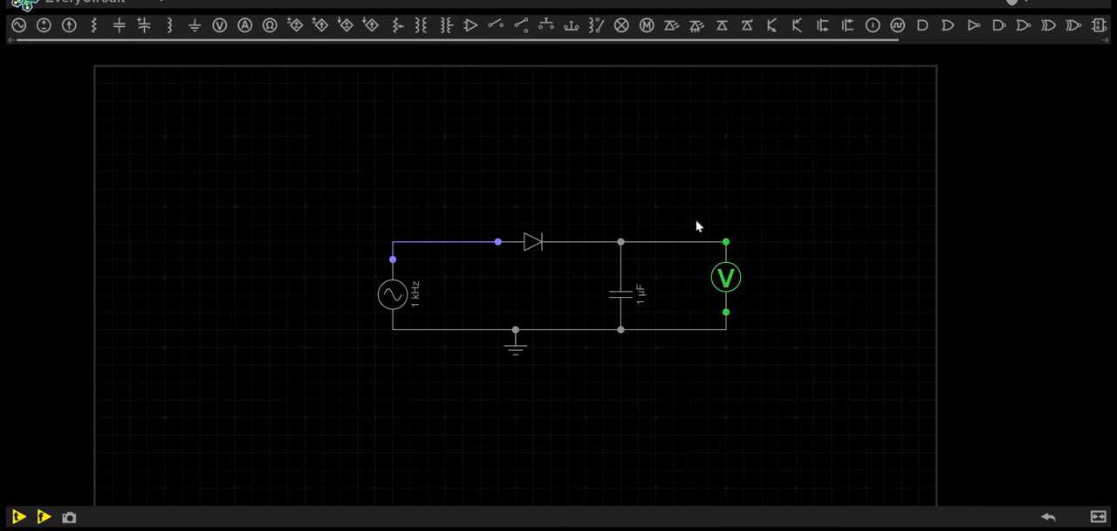
mouse_move(667, 400)
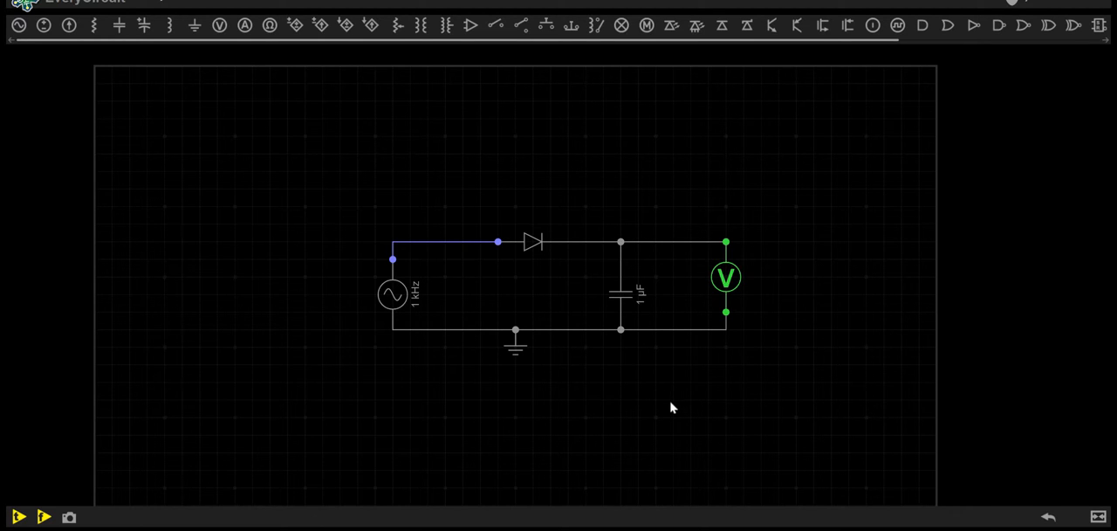
mouse_move(552, 324)
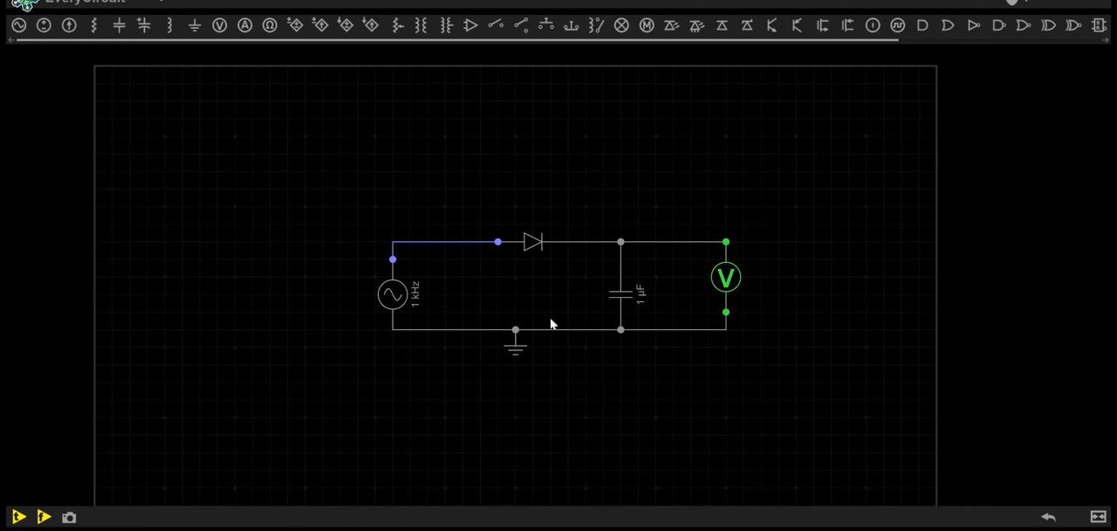
mouse_move(611, 293)
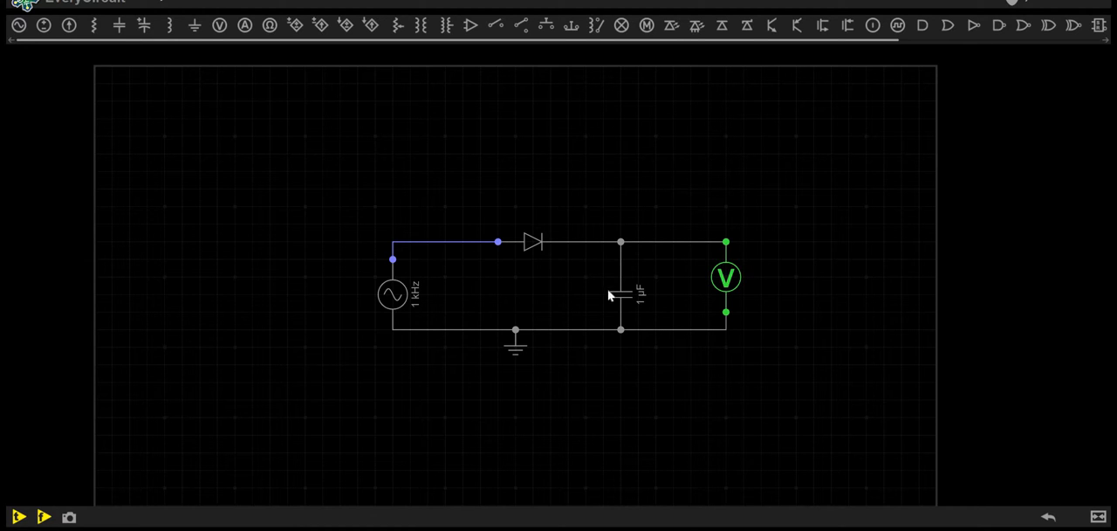
mouse_move(628, 308)
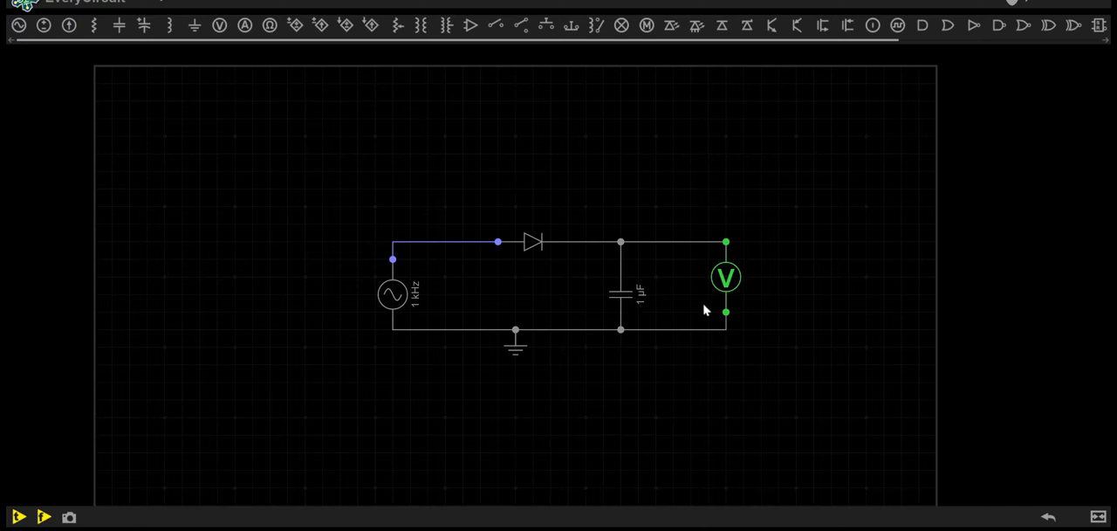
mouse_move(709, 321)
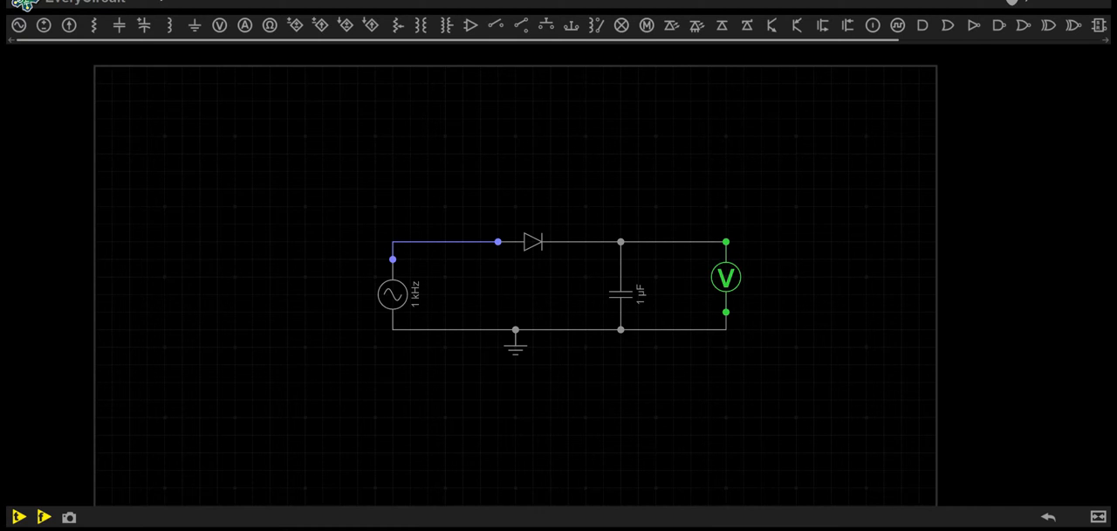
- Inspect the AC source's amplitude and frequency settings, then deselect it
click(391, 294)
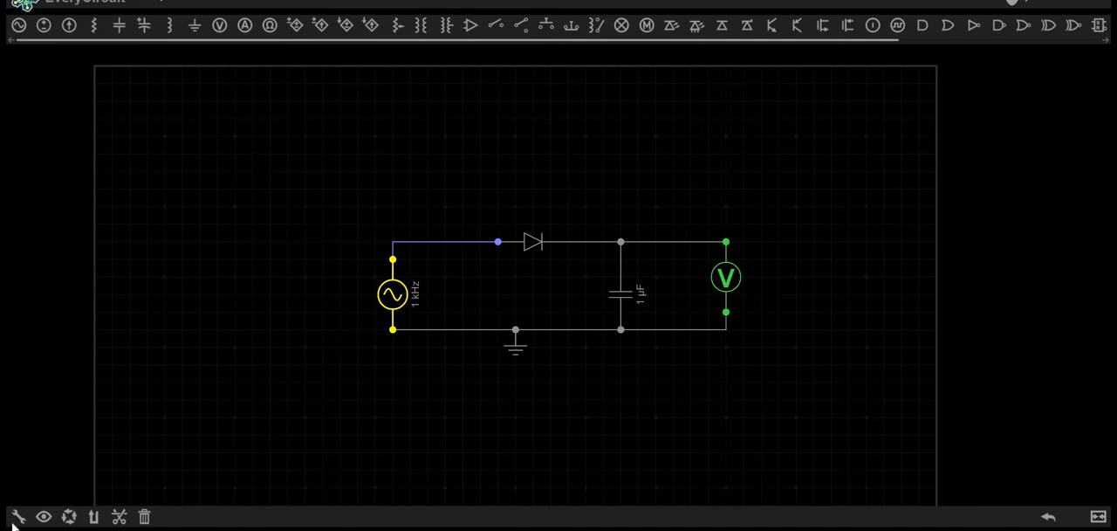
click(391, 293)
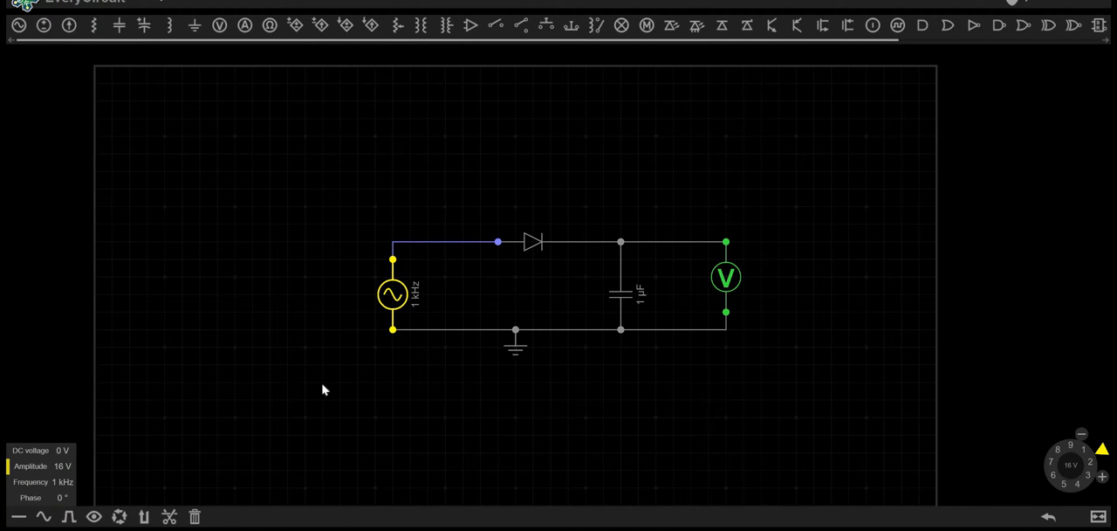
click(17, 517)
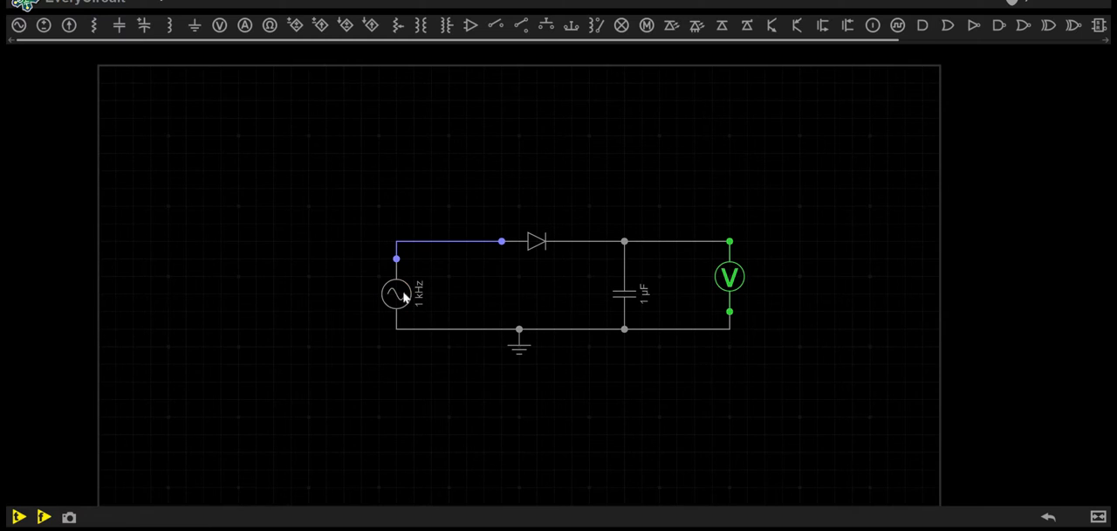
mouse_move(419, 241)
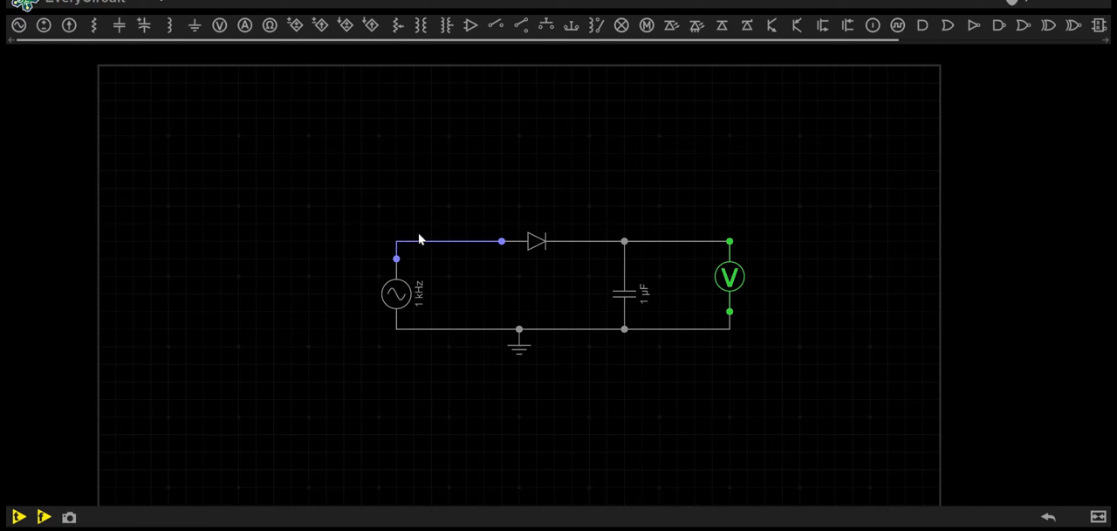
mouse_move(399, 297)
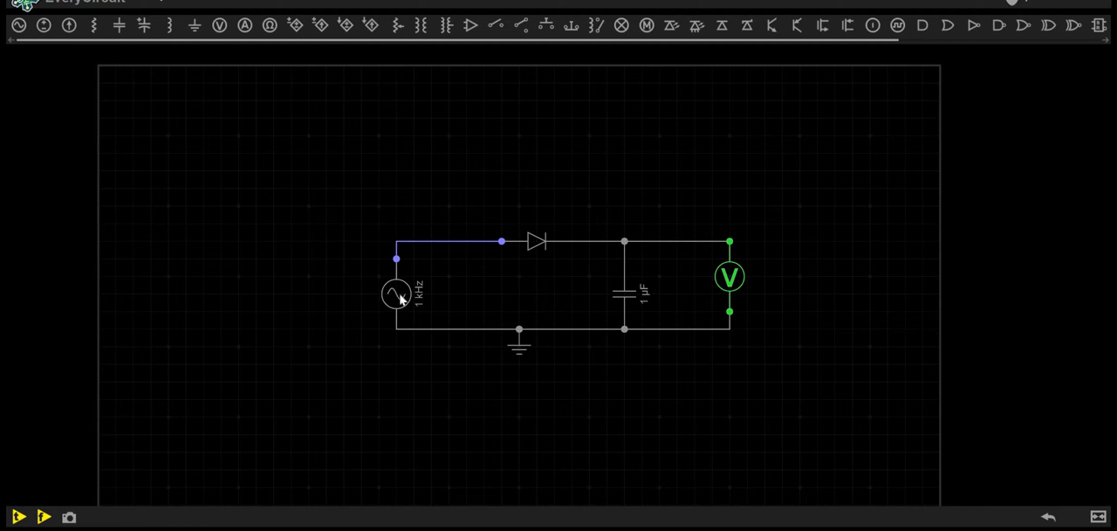
mouse_move(618, 316)
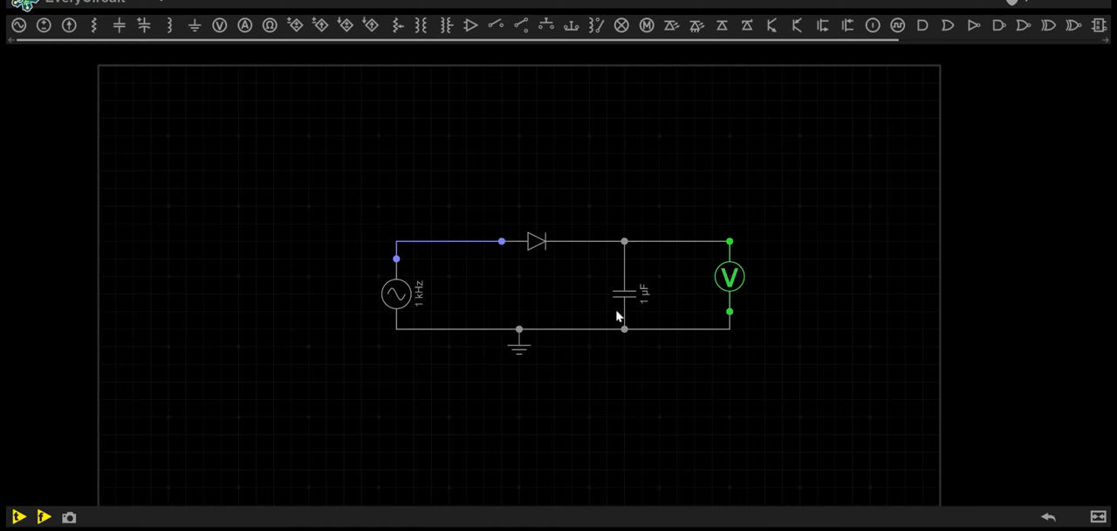
mouse_move(384, 300)
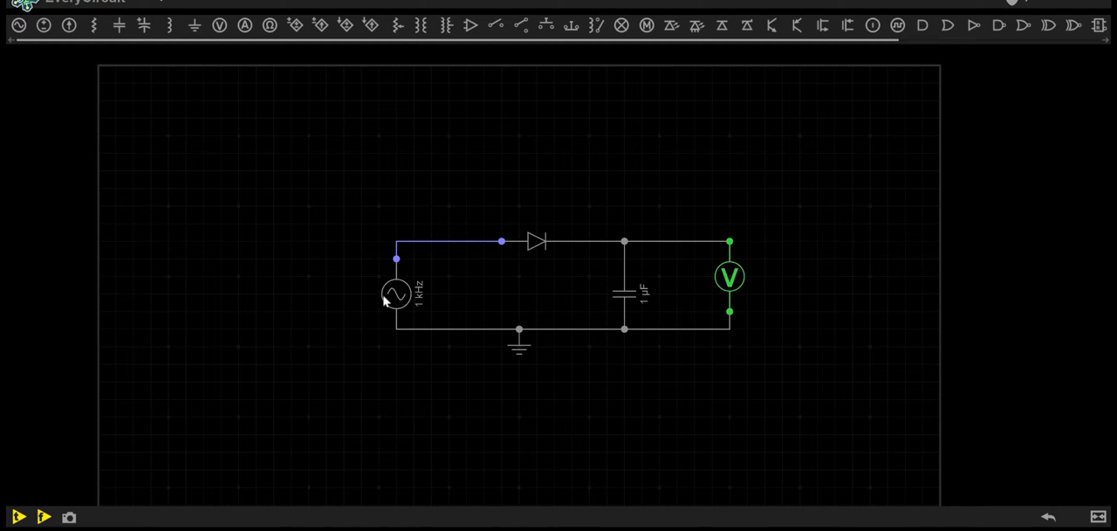
mouse_move(515, 252)
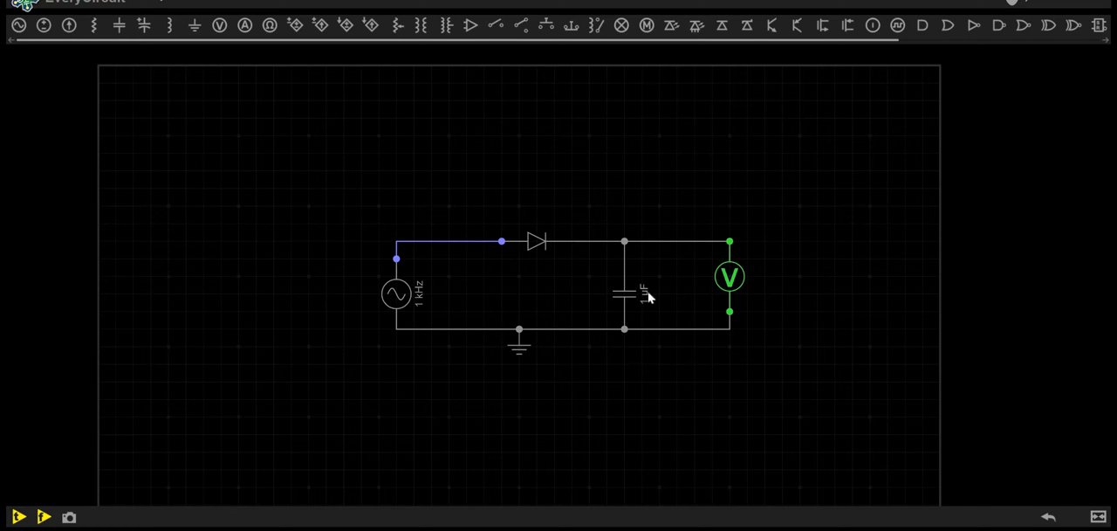
mouse_move(549, 226)
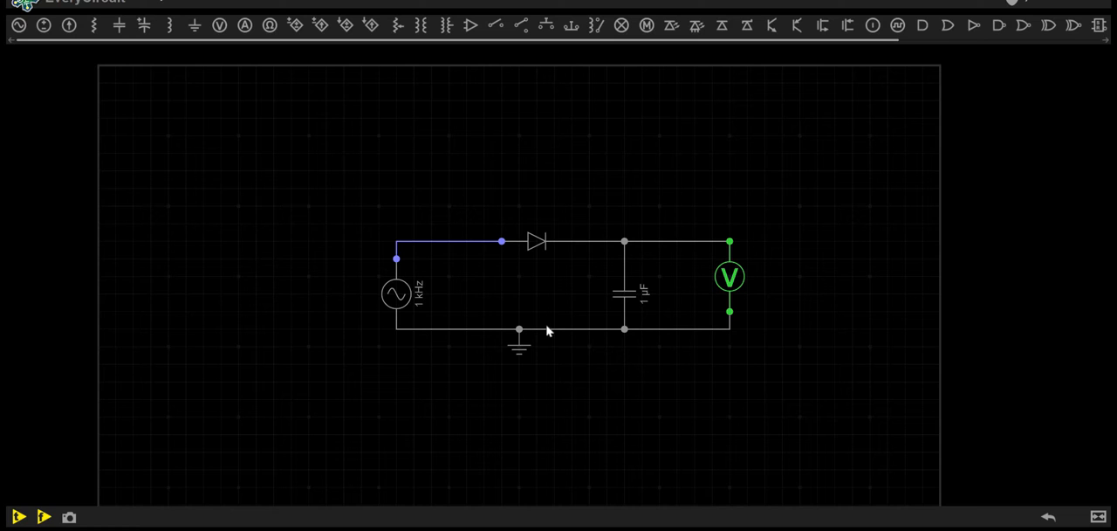
mouse_move(550, 327)
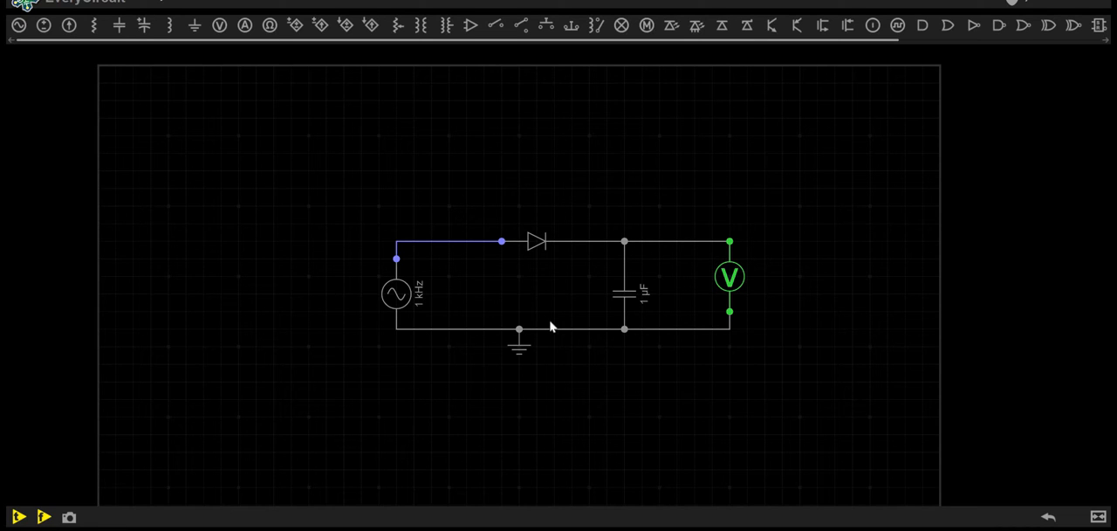
mouse_move(17, 515)
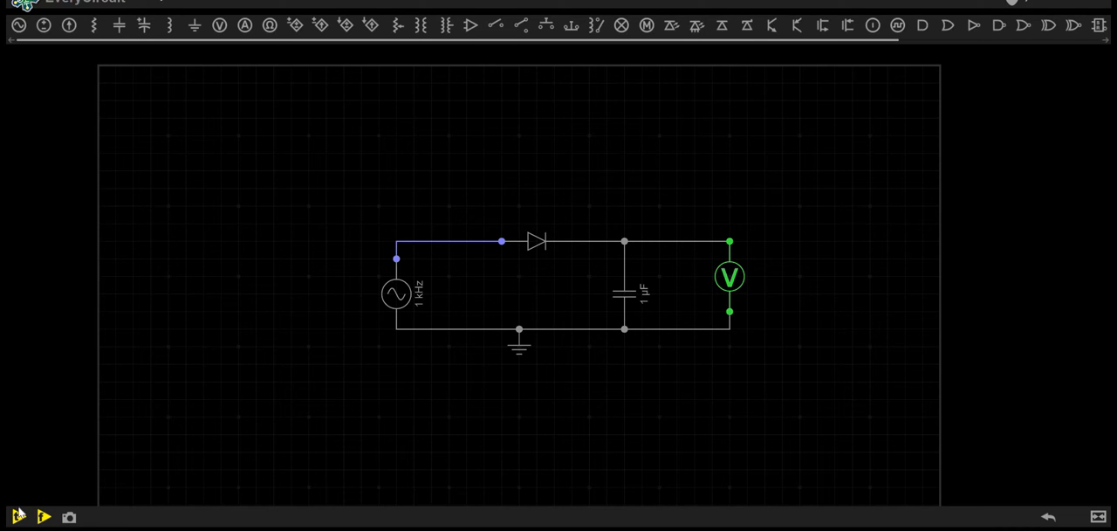
- Toggle the switches in the 500 Hz capacitor-diode circuit while it simulates
click(42, 516)
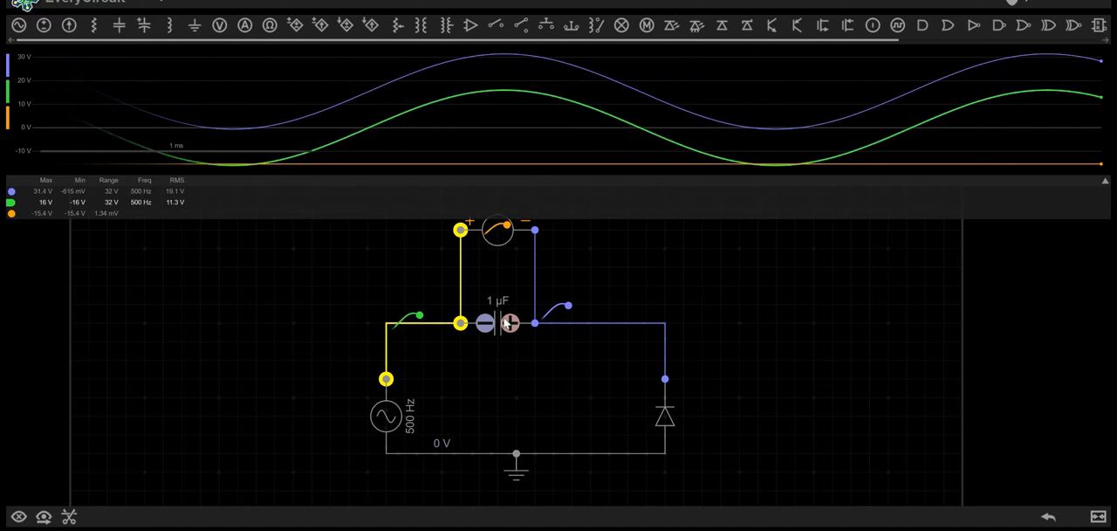
click(17, 516)
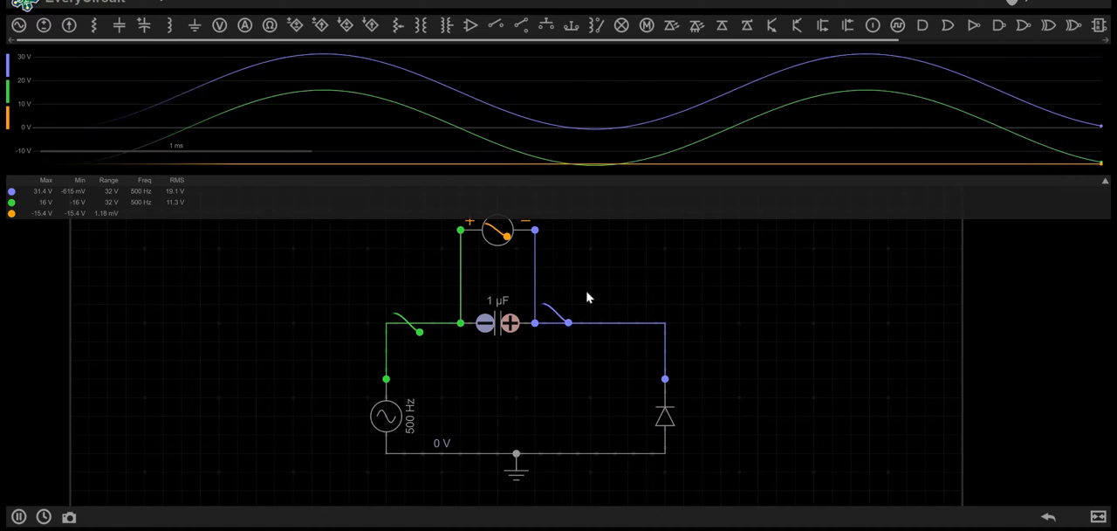
click(419, 323)
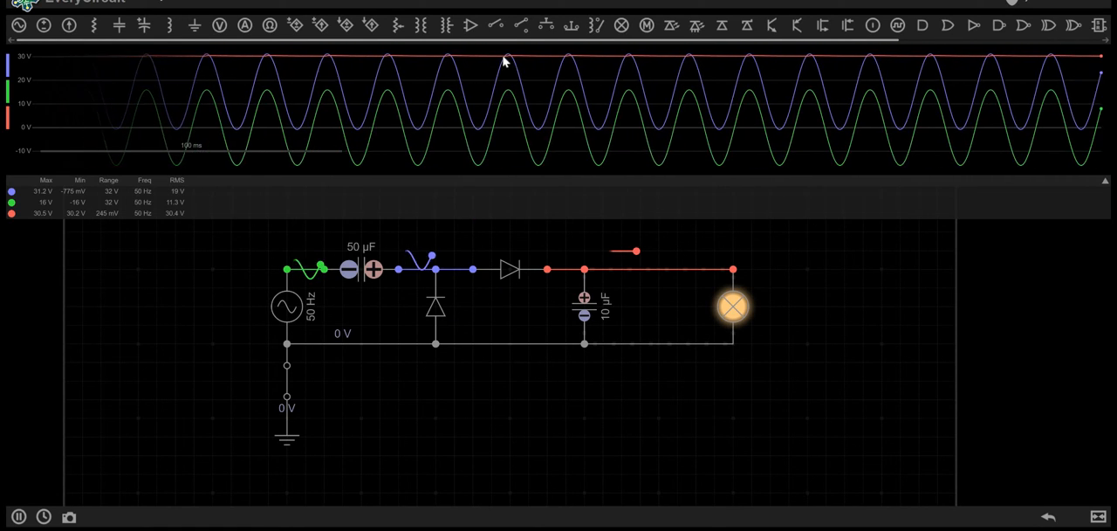
mouse_move(712, 159)
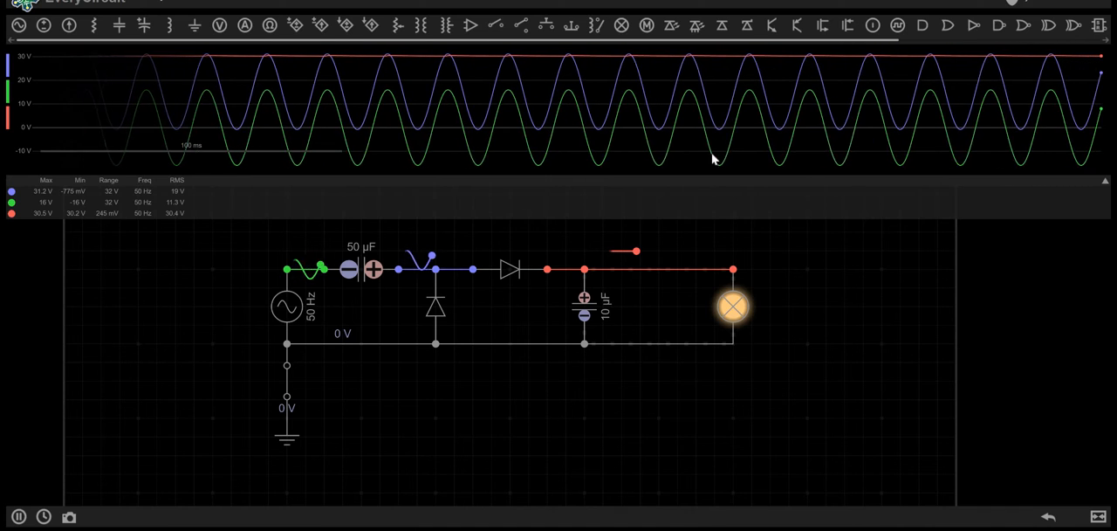
mouse_move(707, 160)
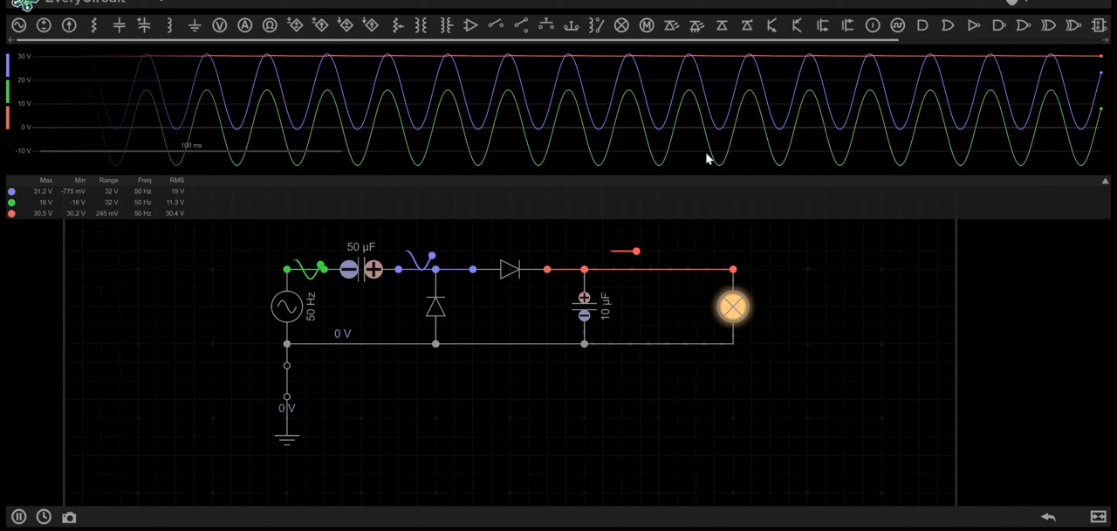
mouse_move(391, 278)
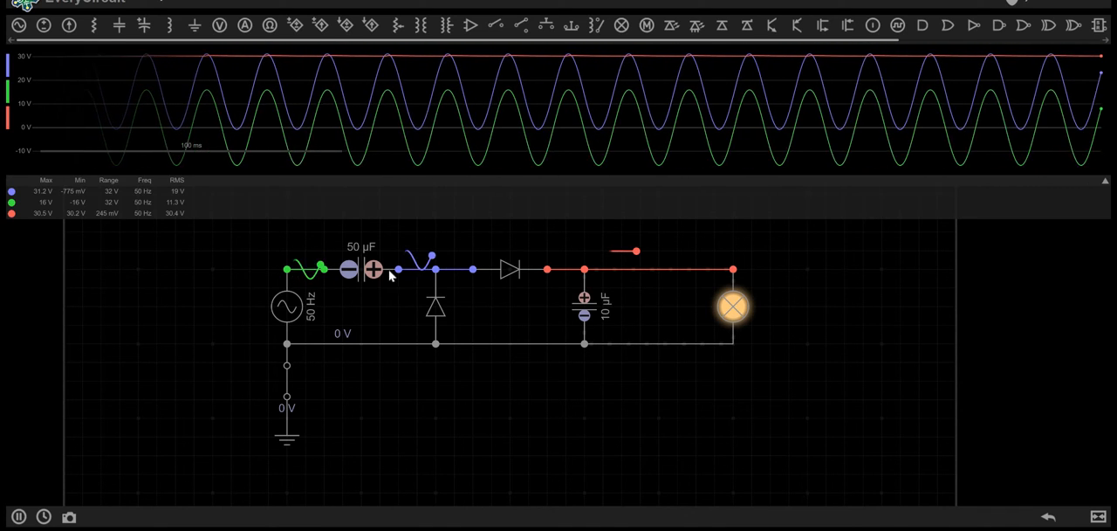
mouse_move(777, 202)
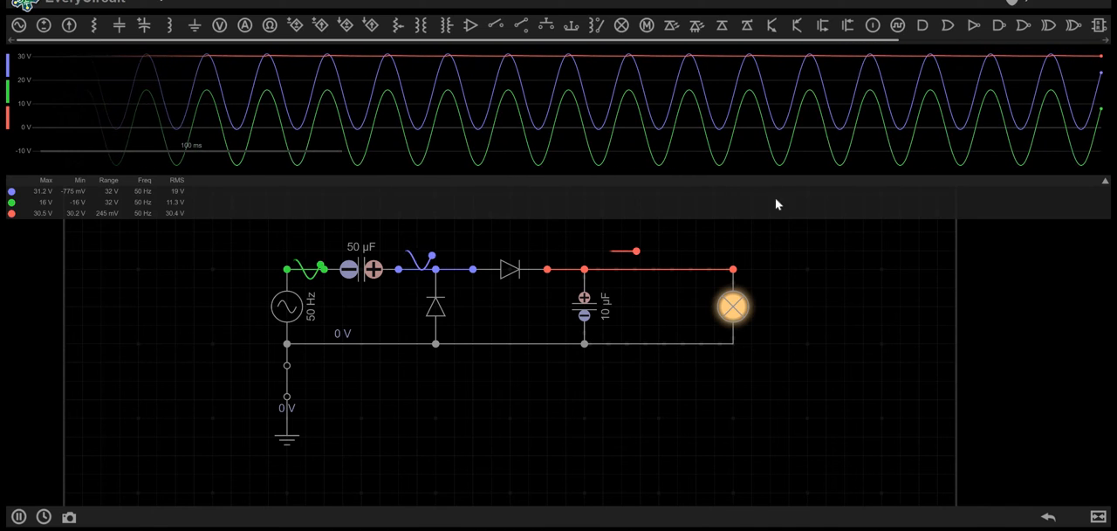
mouse_move(950, 42)
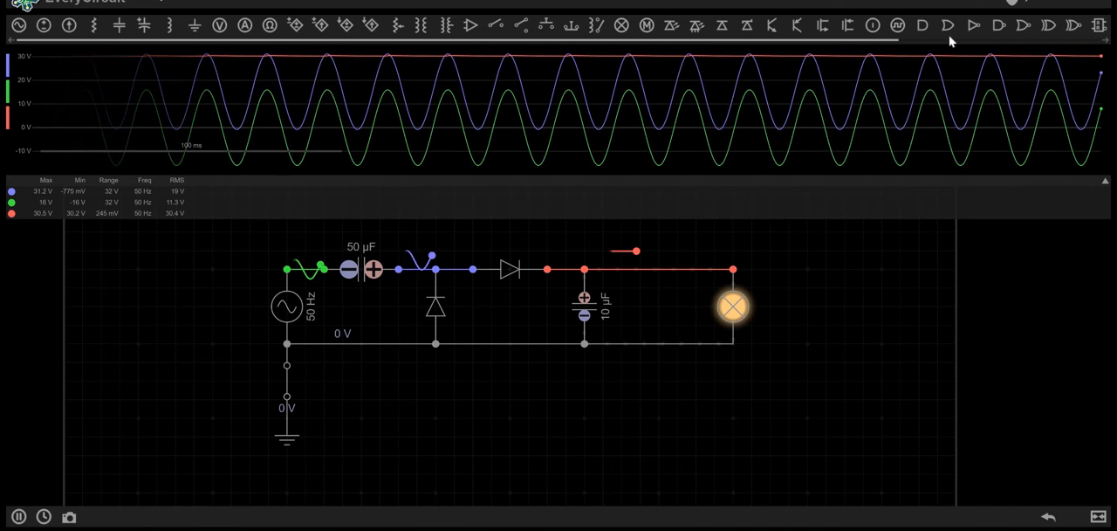
mouse_move(482, 257)
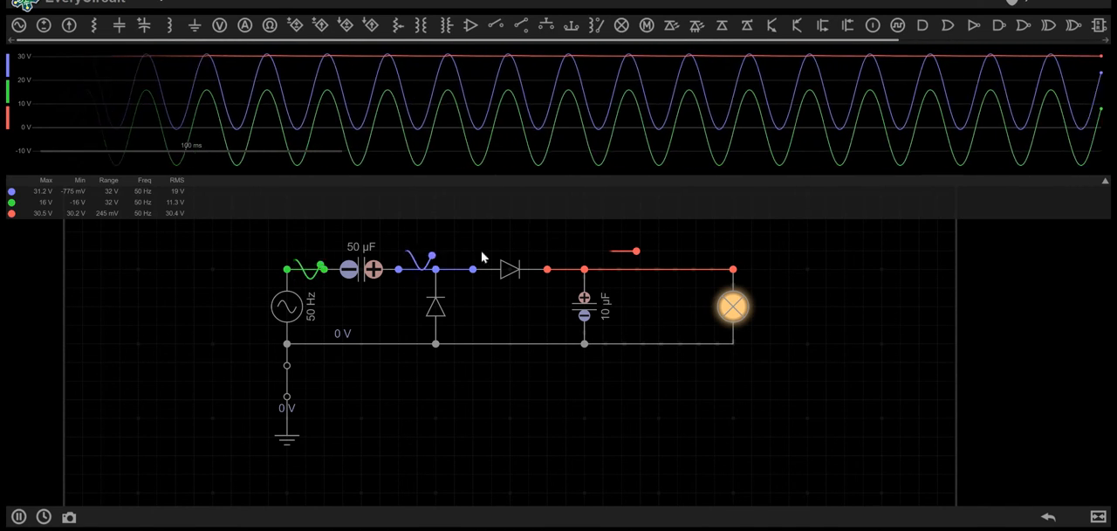
mouse_move(346, 319)
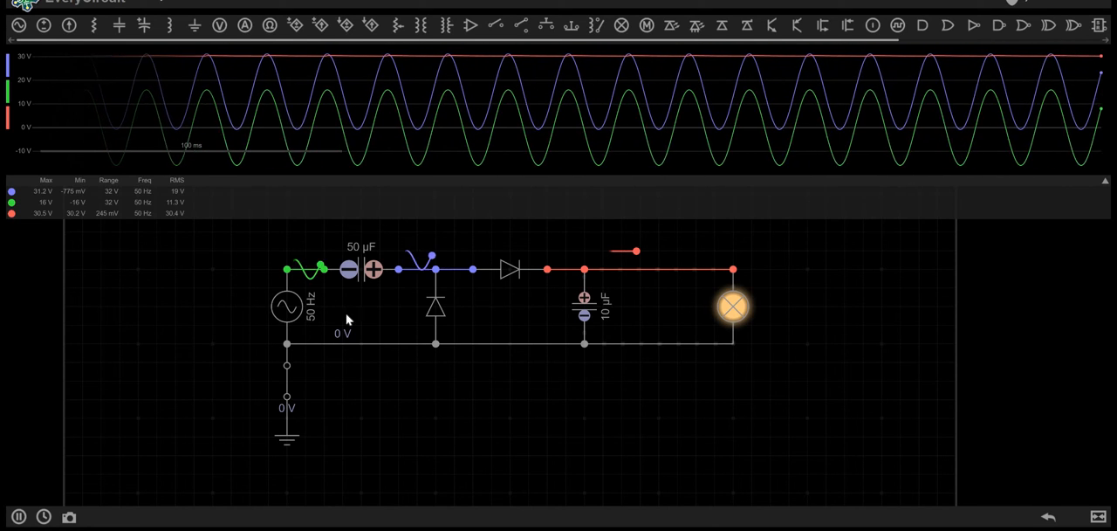
mouse_move(252, 356)
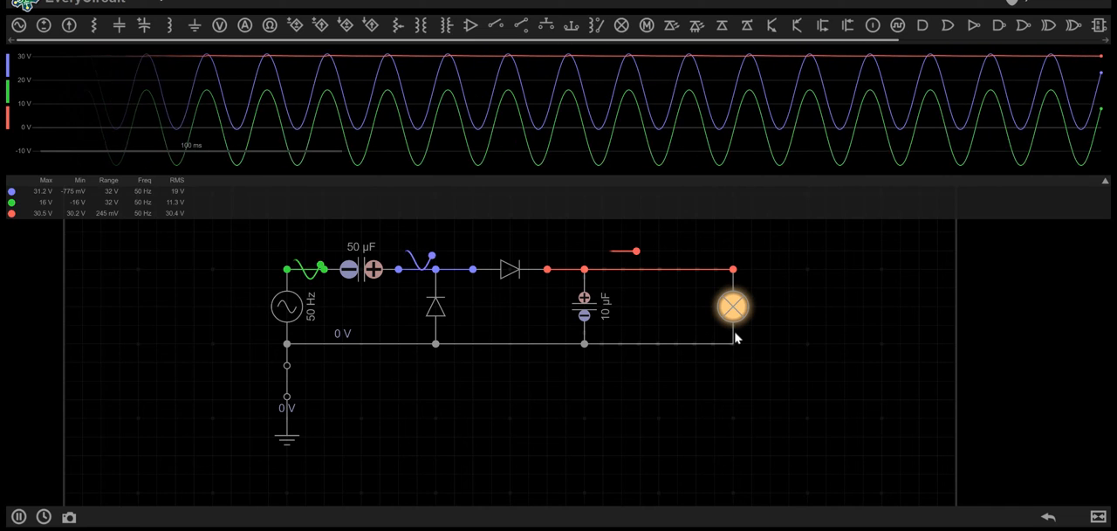
mouse_move(405, 370)
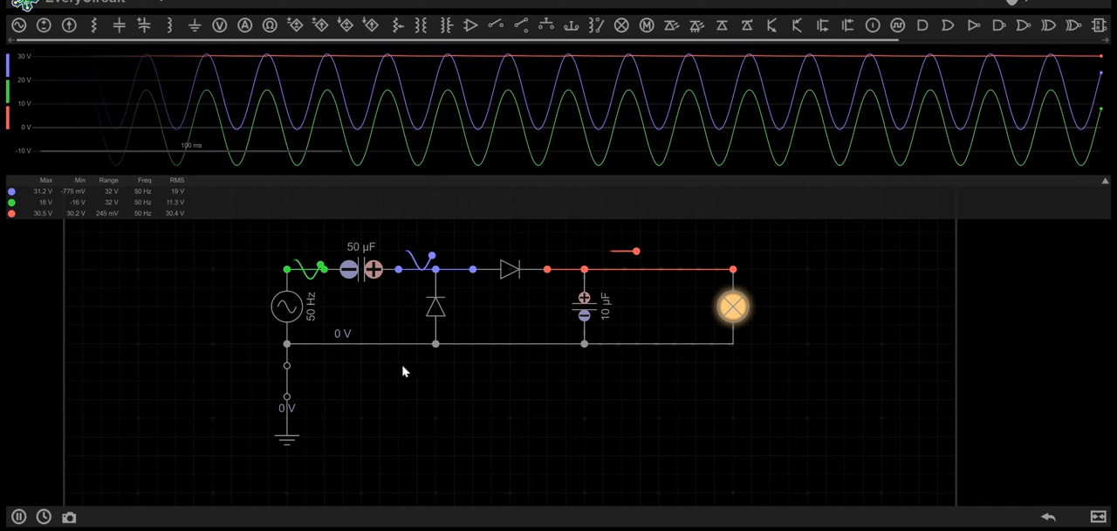
mouse_move(594, 366)
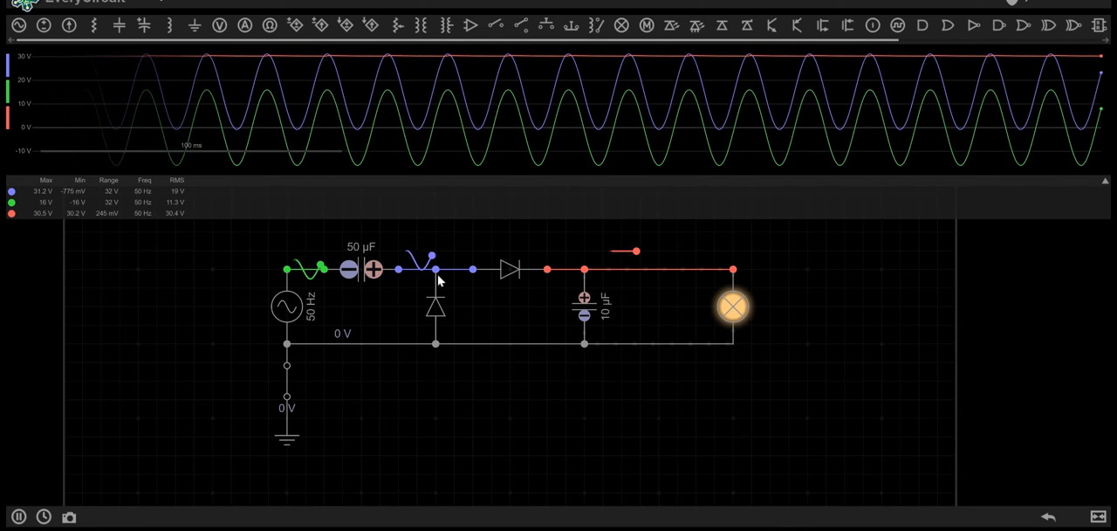
mouse_move(543, 262)
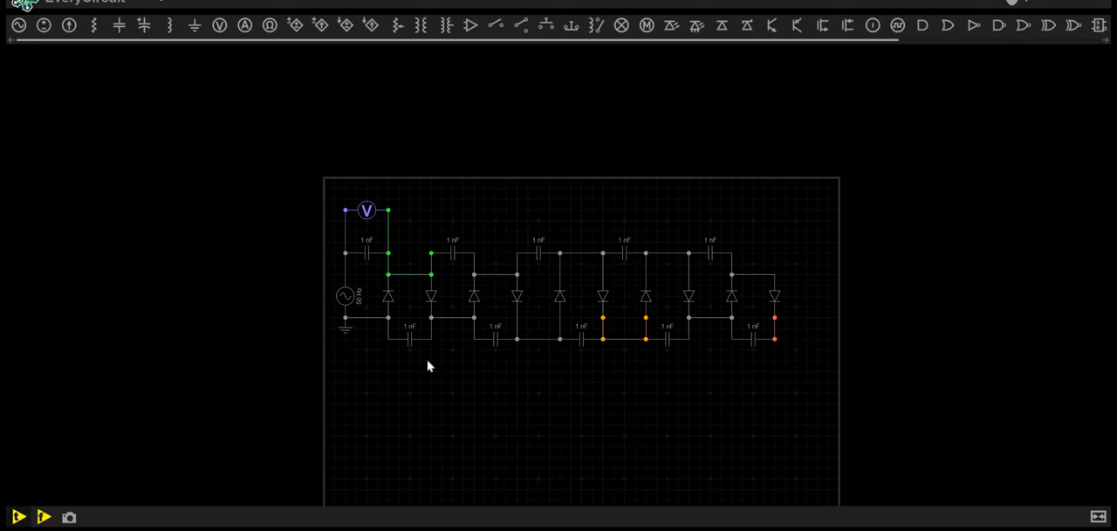
- Start the multiplier ladder of 1 nF capacitors simulating with scope traces running
click(18, 517)
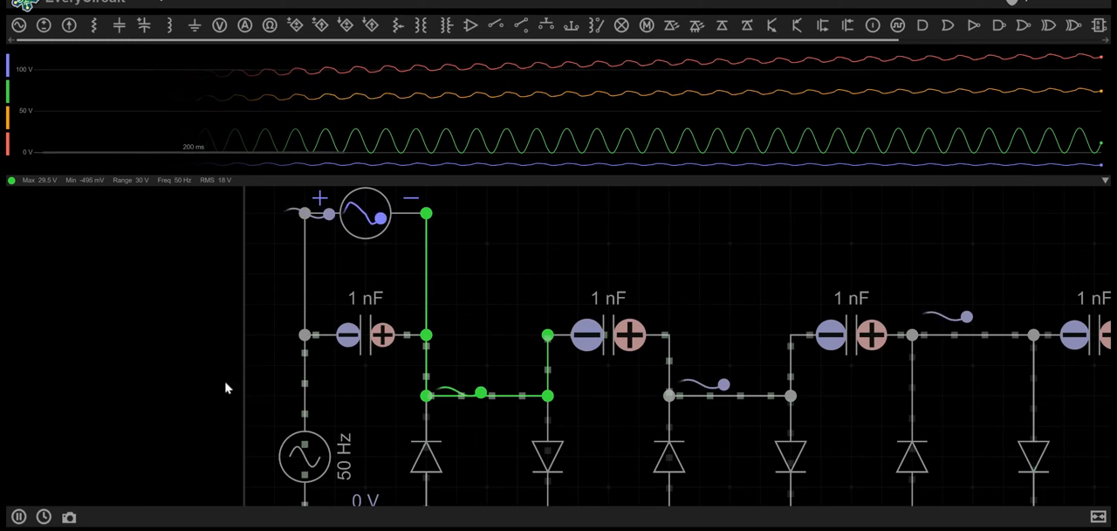
- Select the AC source and expand the scope table to list all four trace measurements
click(364, 213)
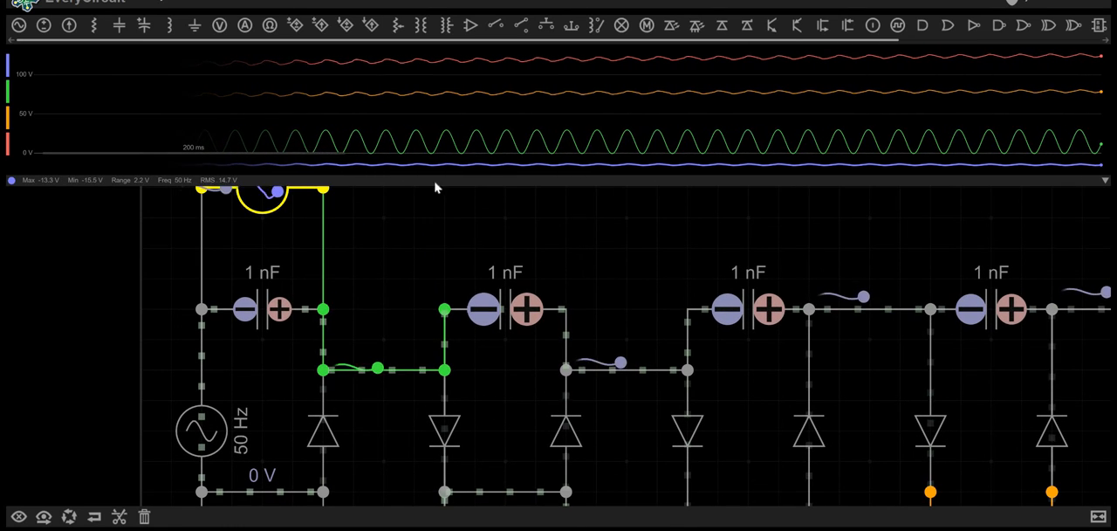
click(1103, 182)
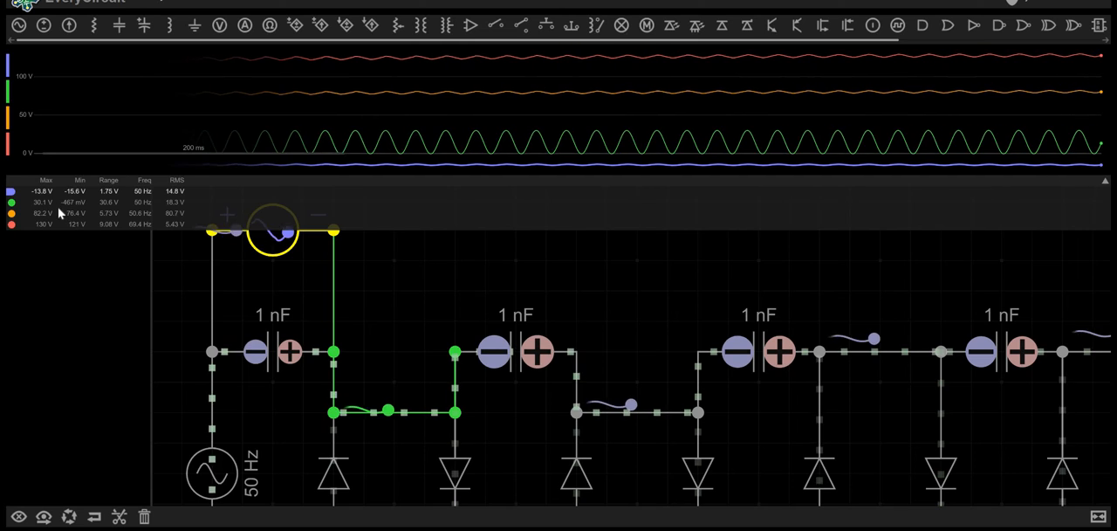
mouse_move(558, 313)
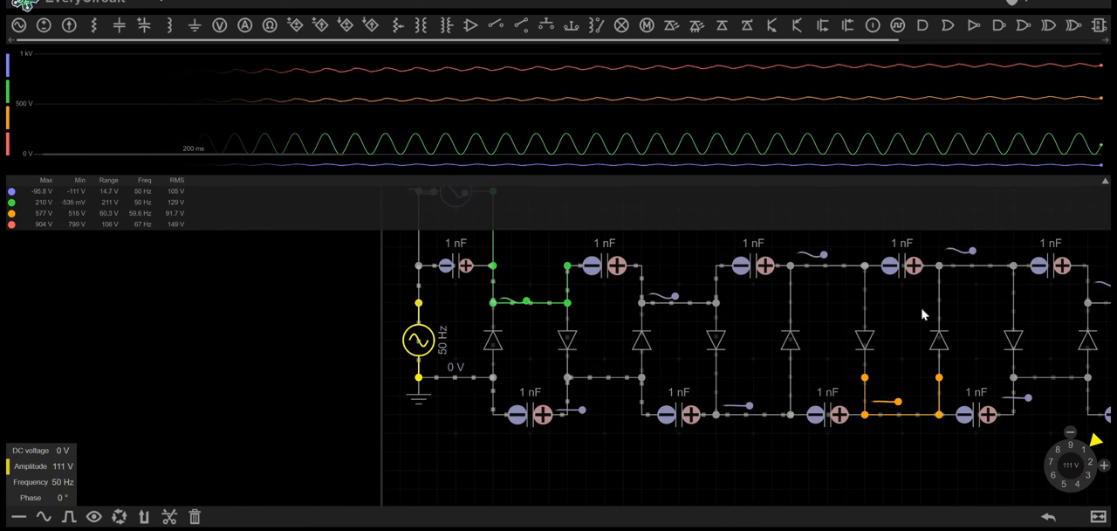
- Inspect a ladder diode's parameters (1 fA, 1 Ω, 5 pF)
click(939, 341)
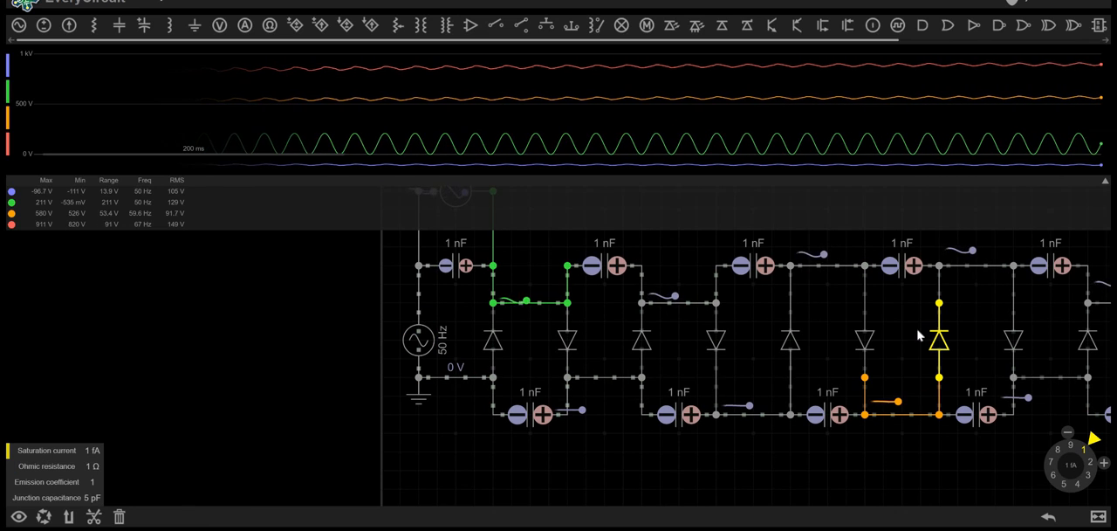
mouse_move(918, 330)
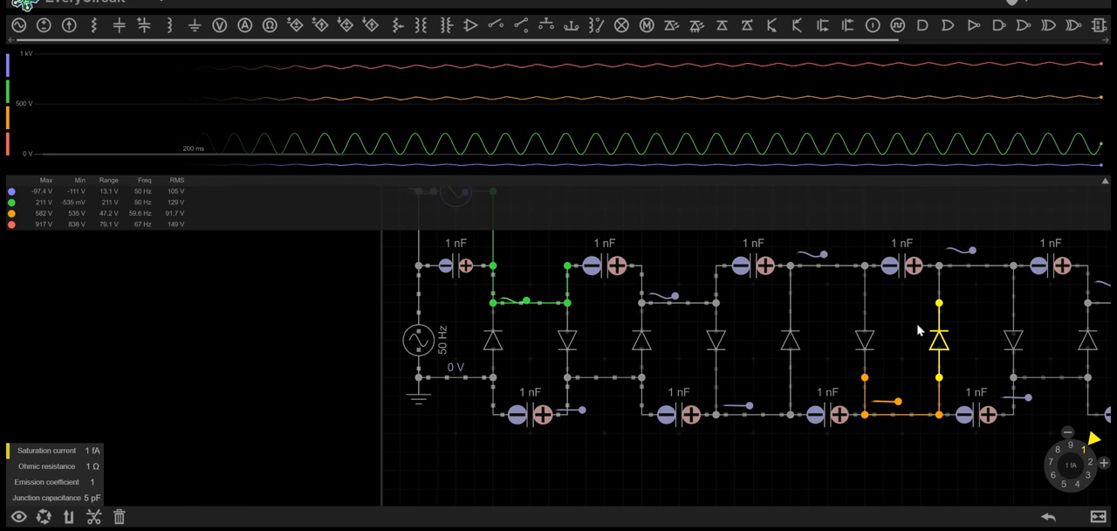
mouse_move(734, 307)
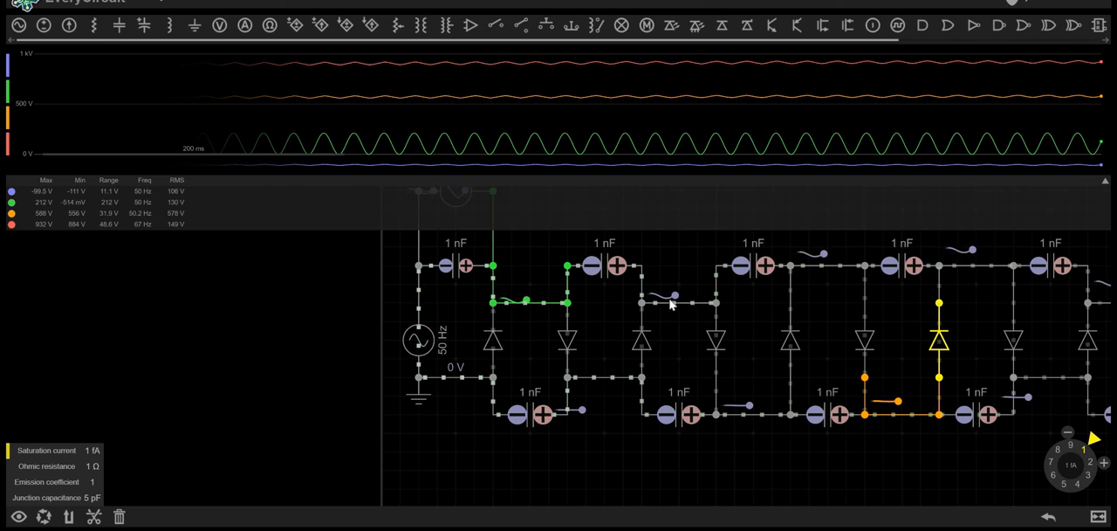
mouse_move(878, 353)
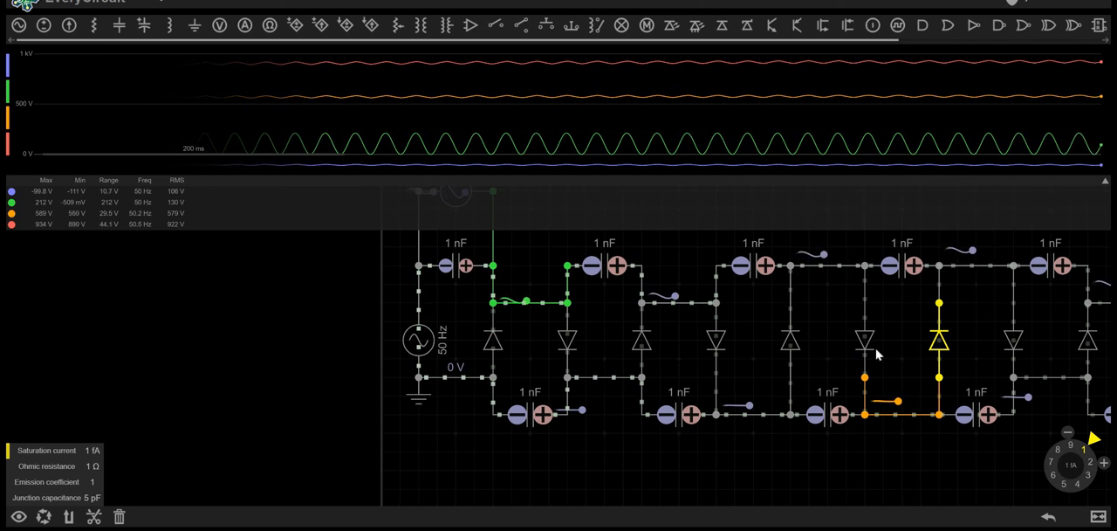